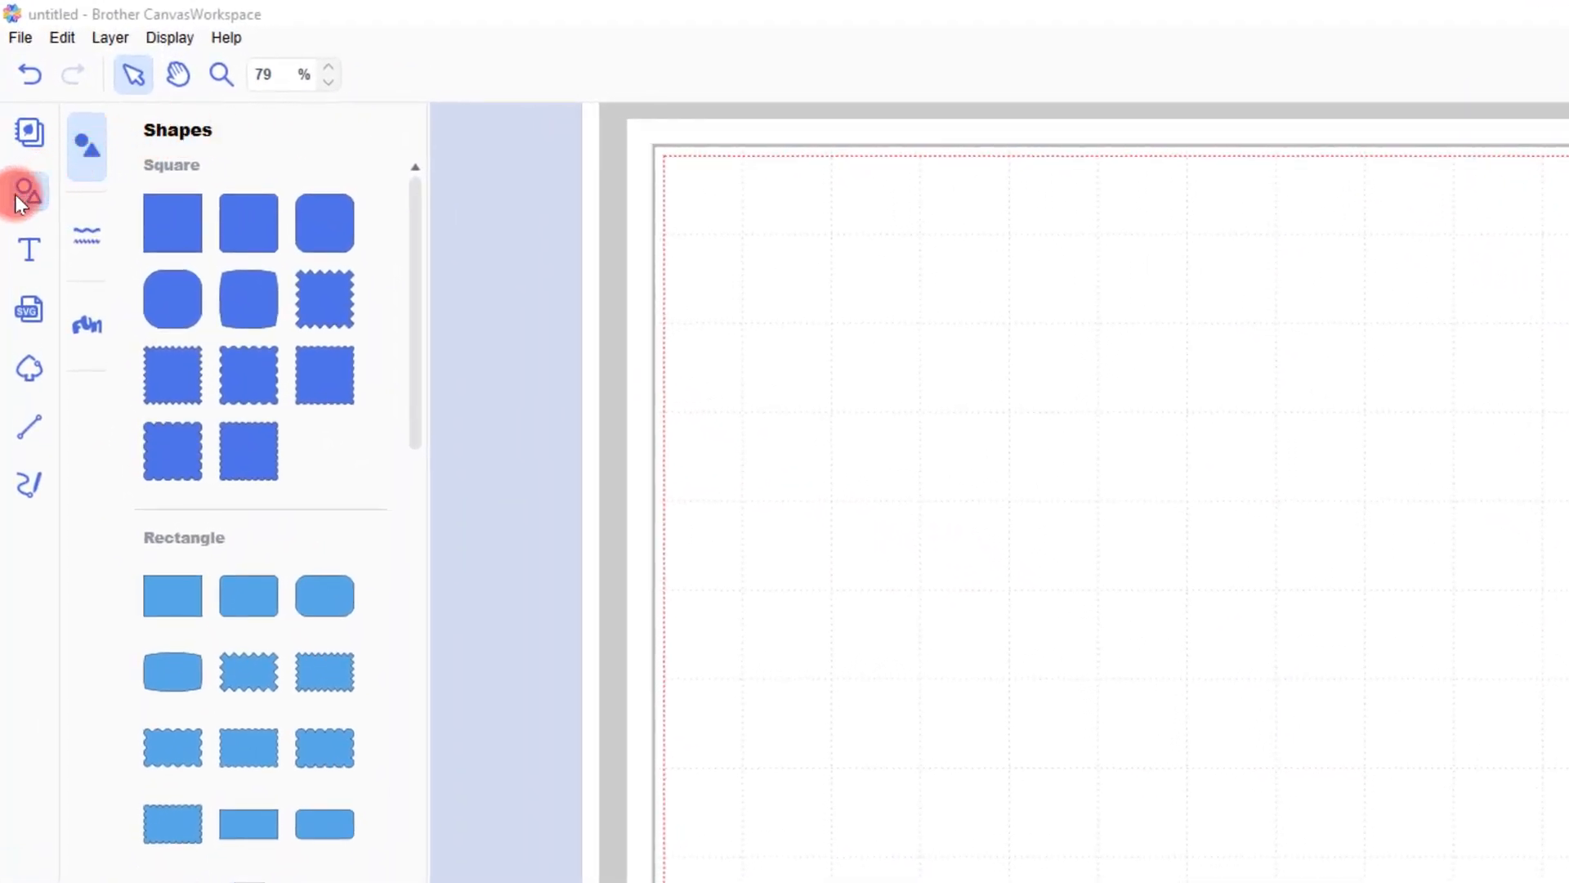
mouse_move(27, 249)
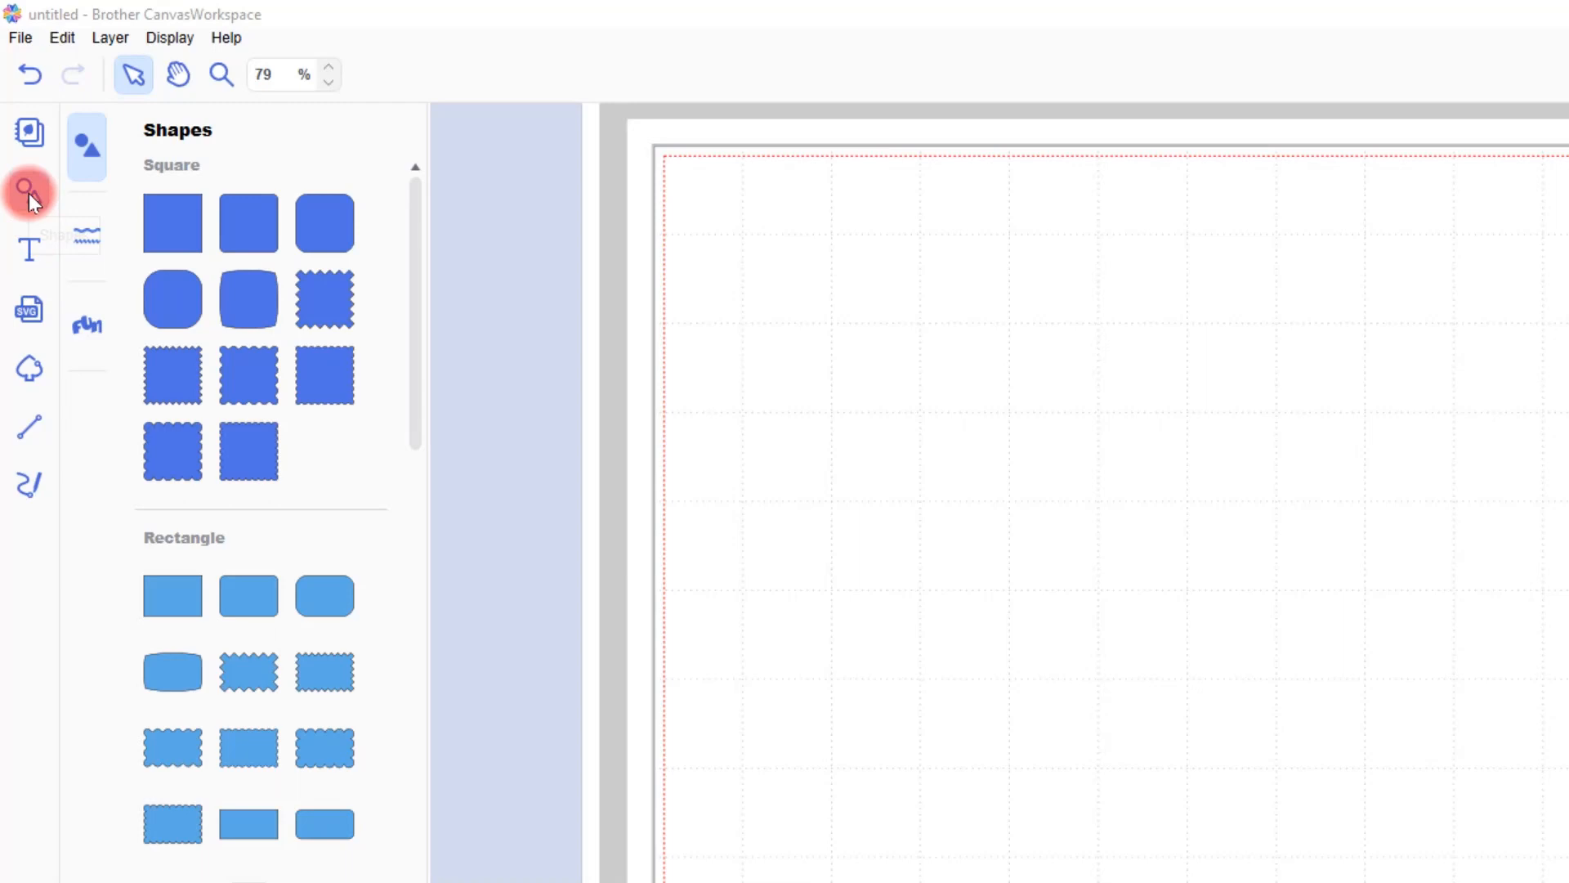
mouse_move(65, 194)
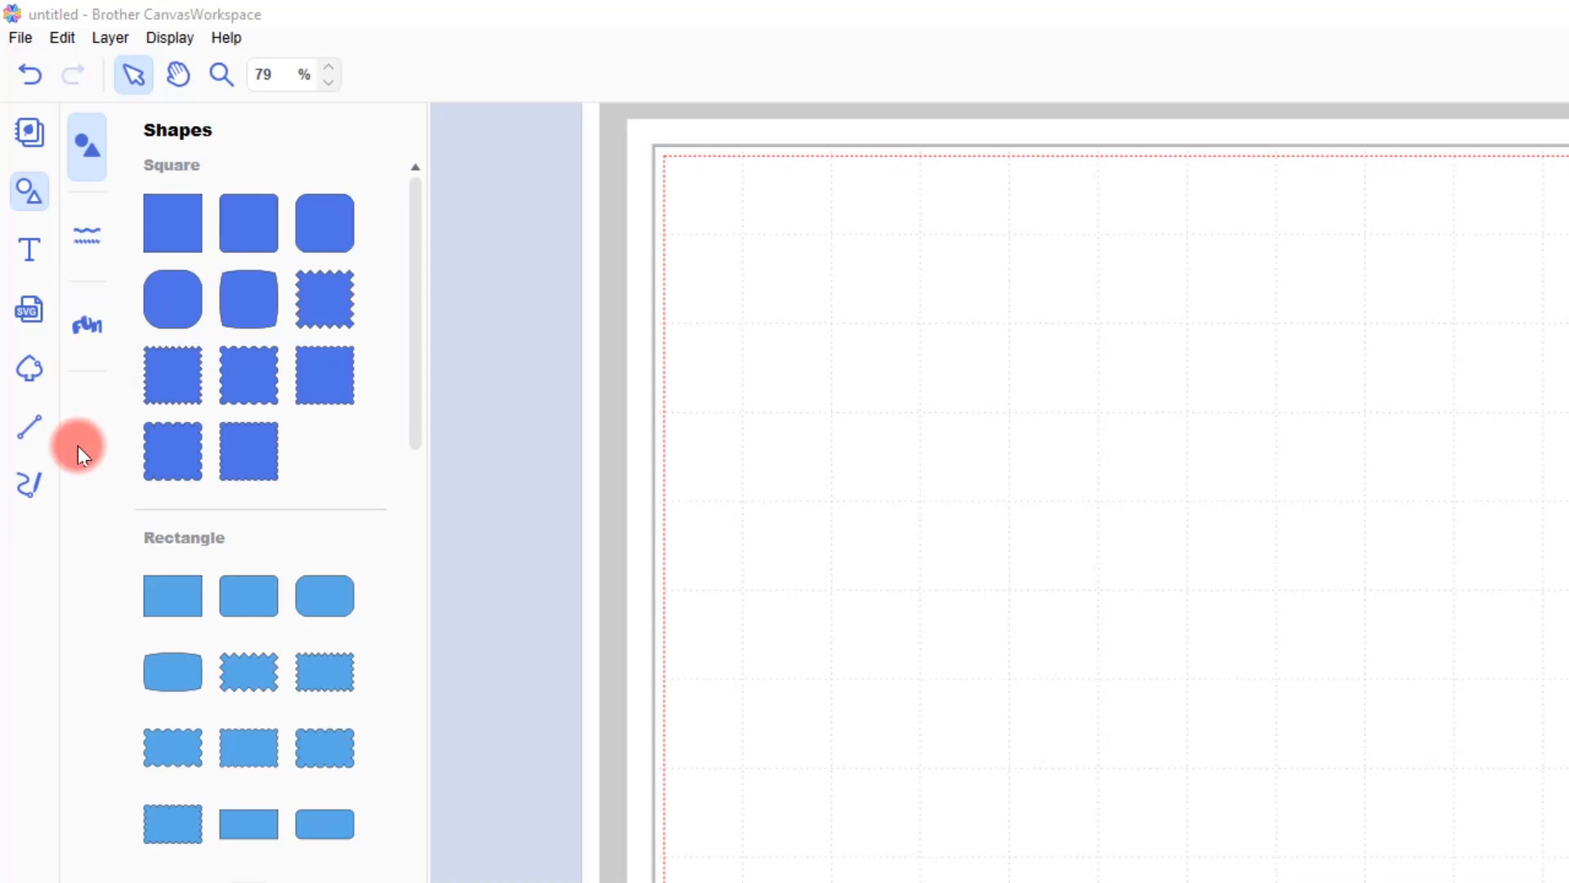
- Browse the Borders then Words shape categories to preview the available designs
click(86, 237)
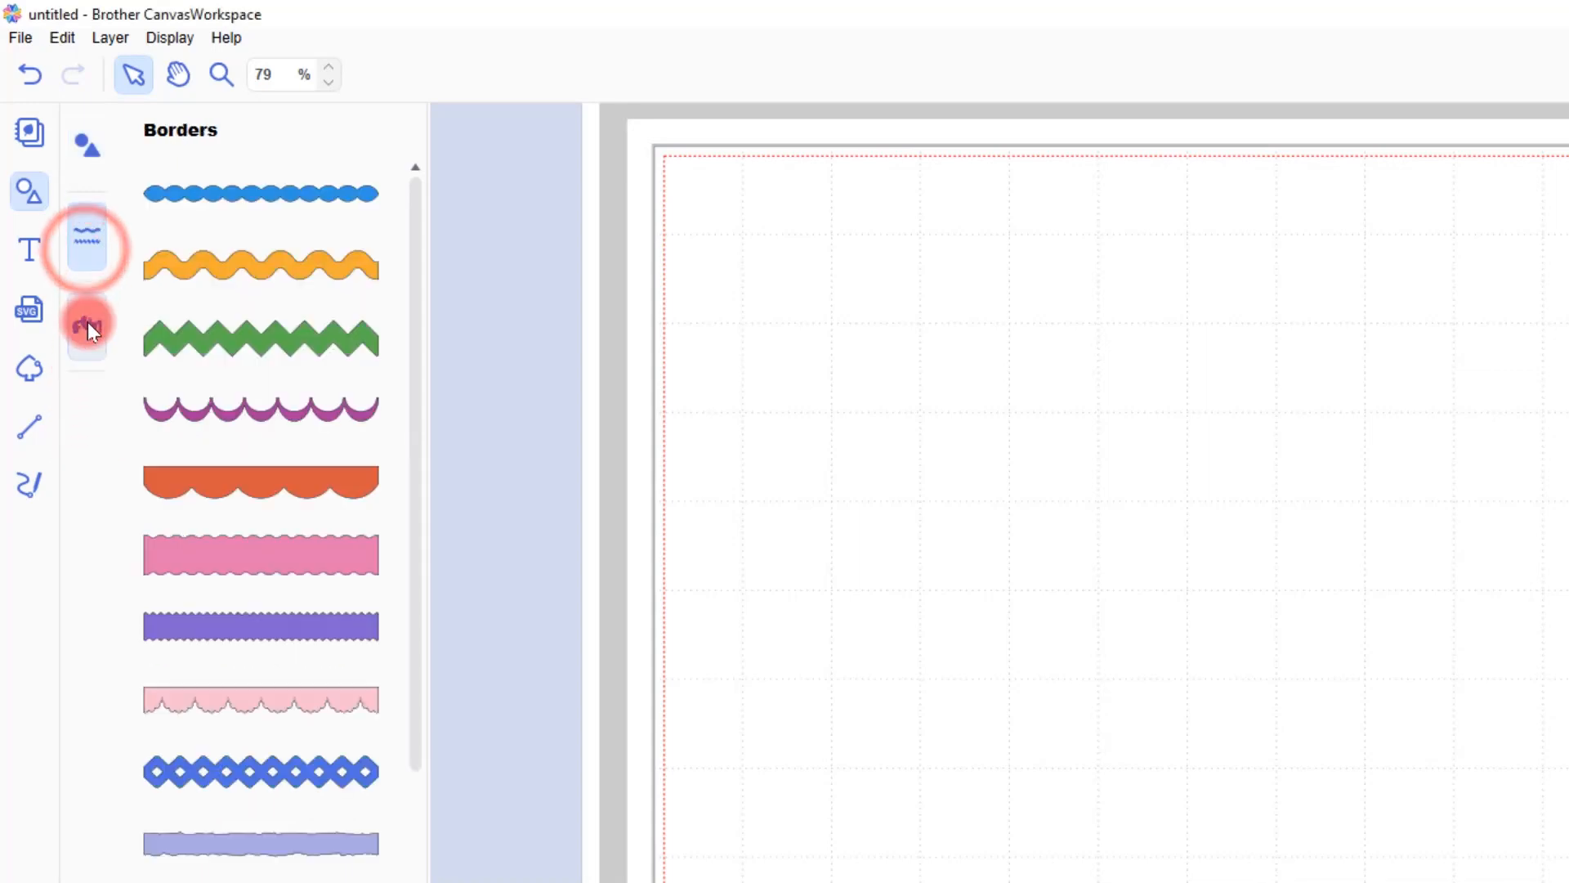
click(87, 321)
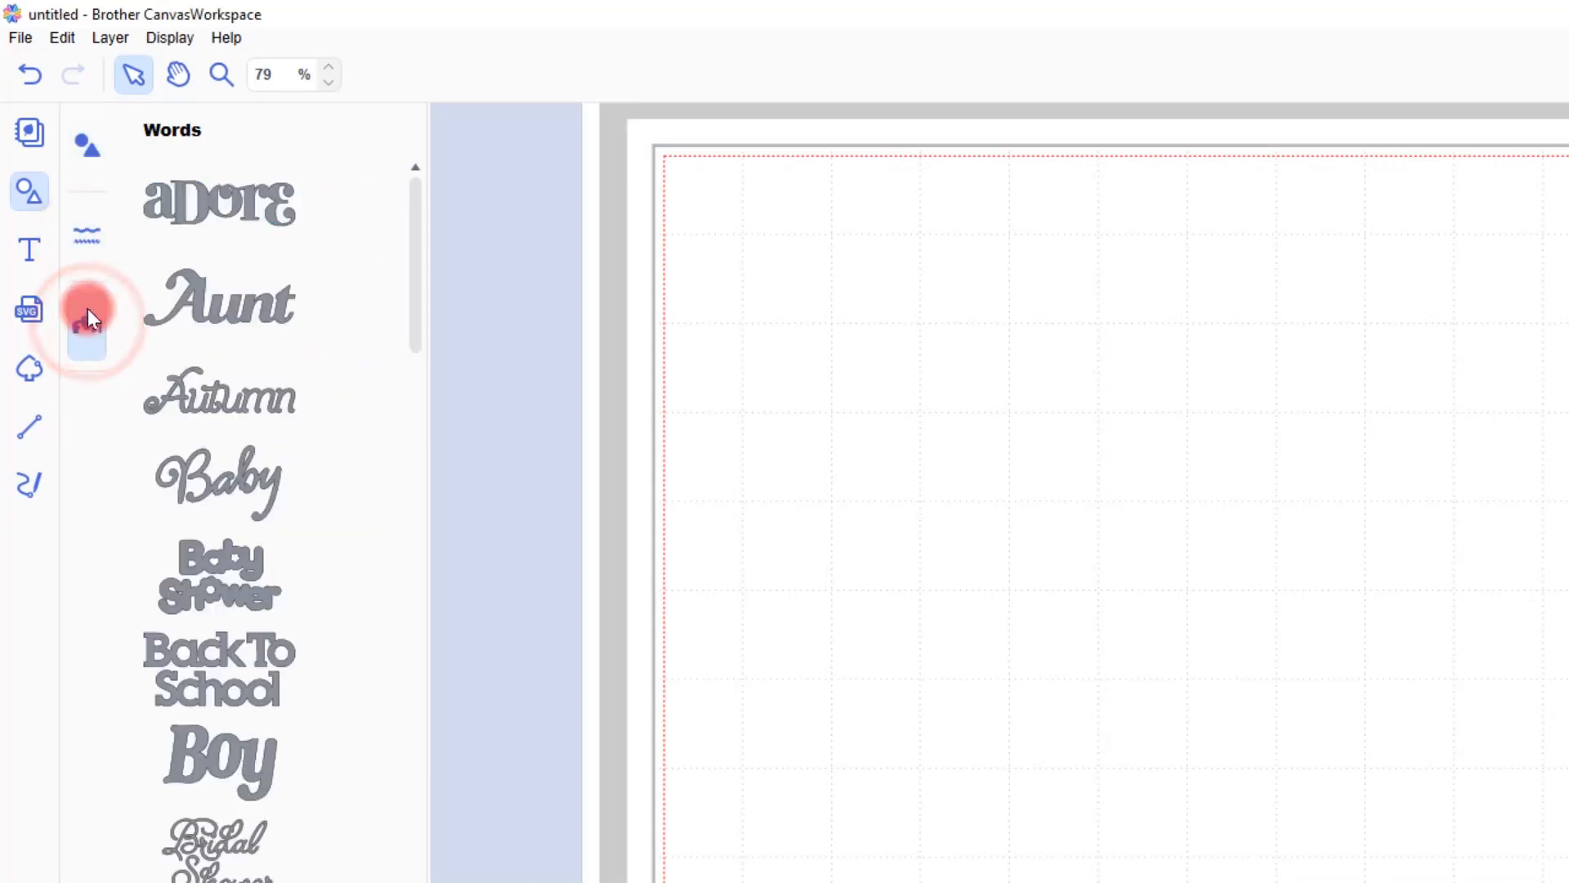
click(30, 95)
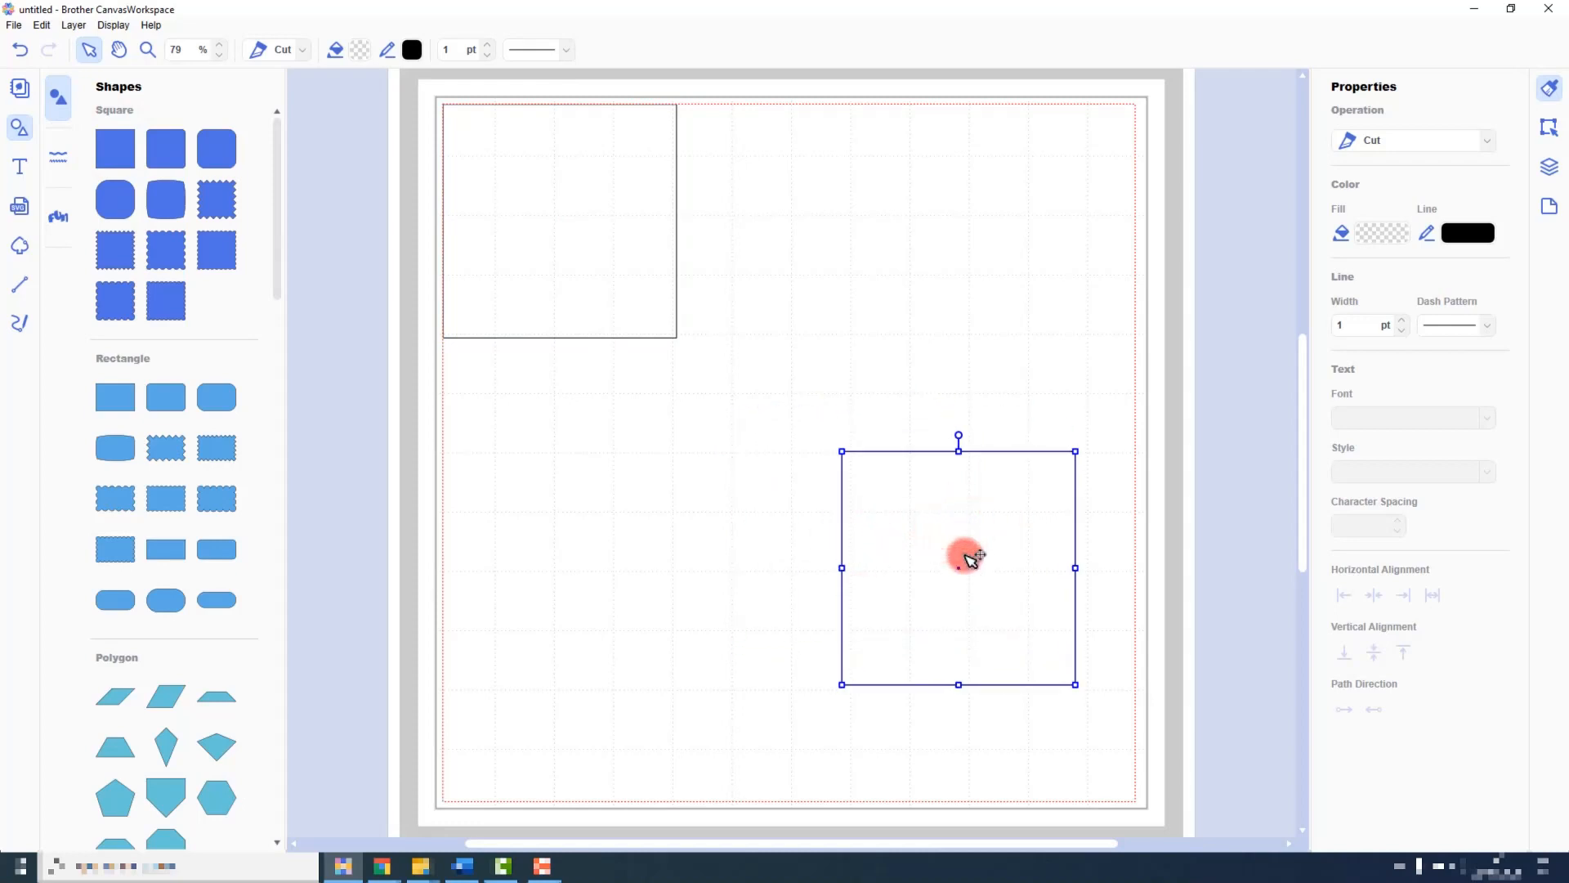
- Switch to the Borders category after placing the two plain squares on the mat
click(58, 157)
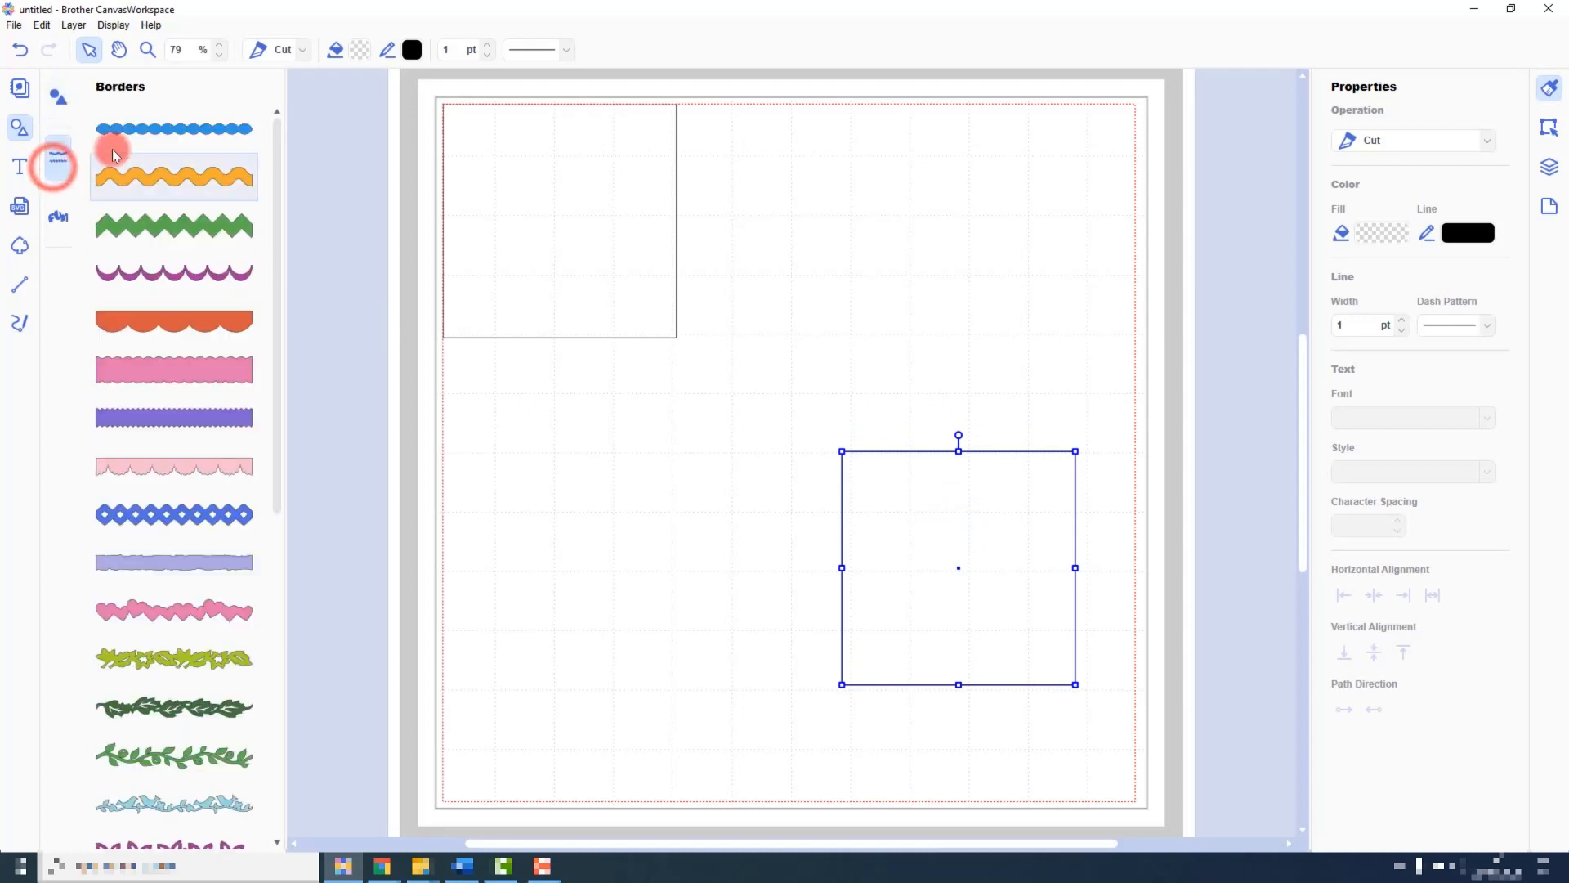
- Place a scalloped border strip from the Borders list onto the mat
click(173, 128)
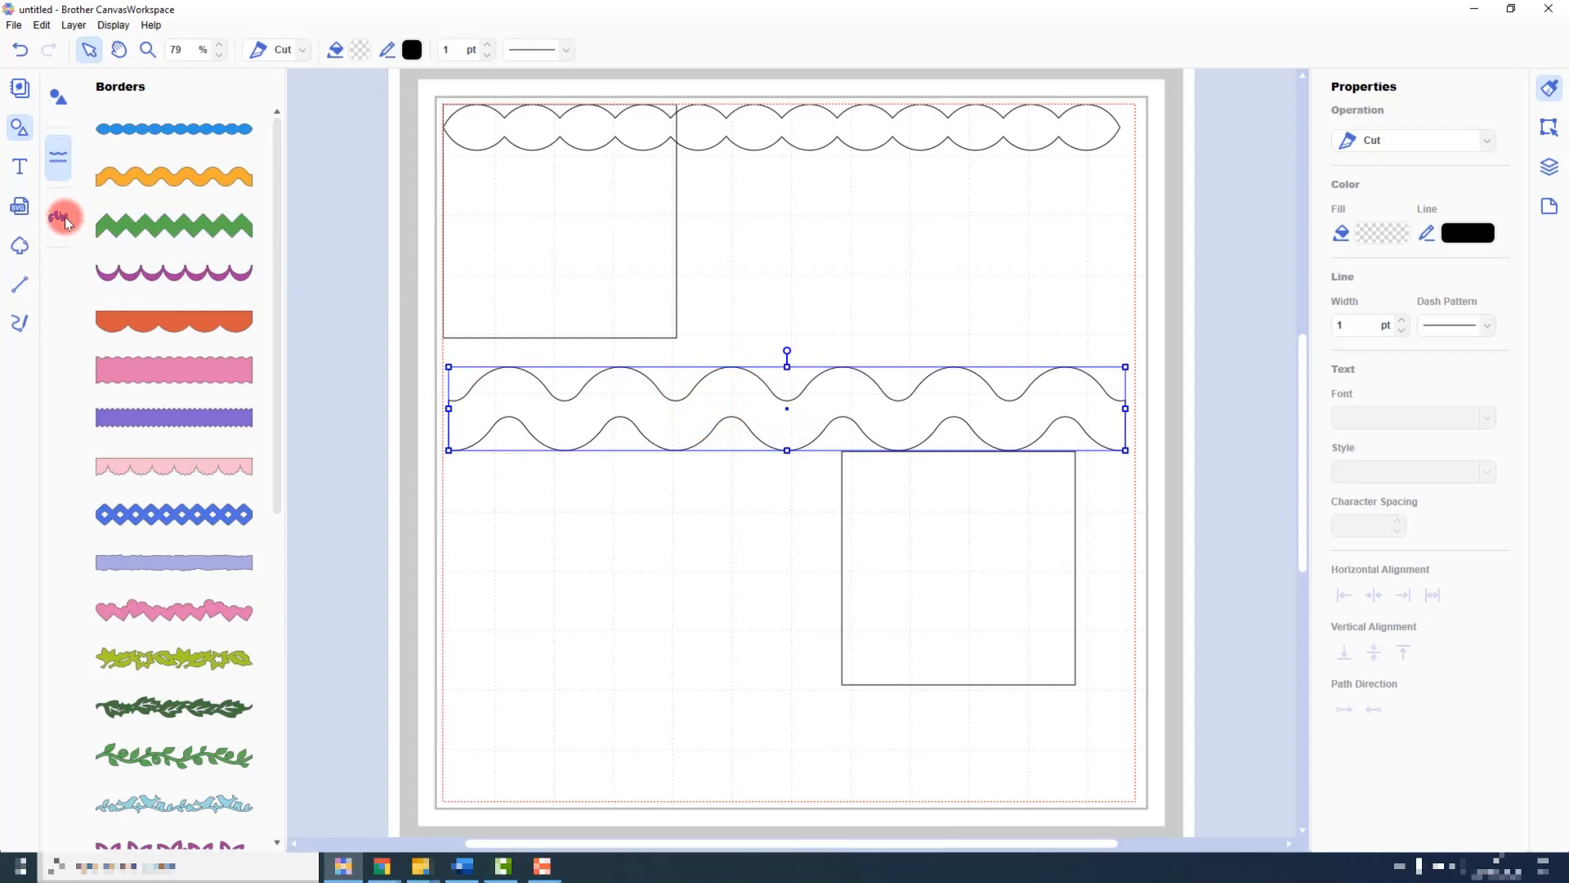
- Place the word designs 'adore' near the top and 'Aunt' lower left from the Words category
click(59, 218)
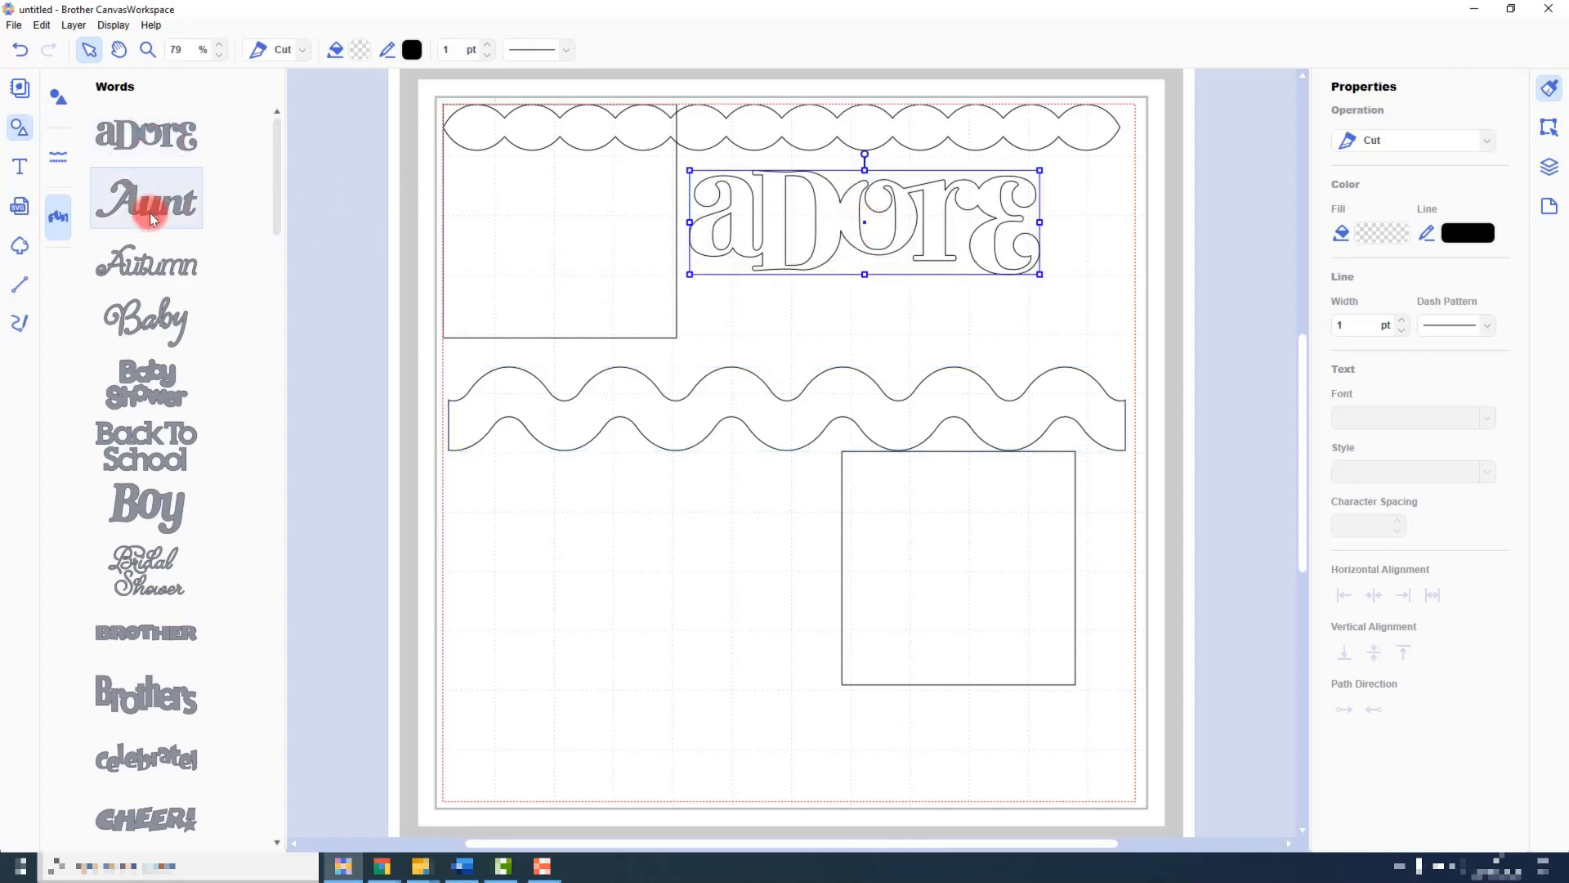
click(146, 198)
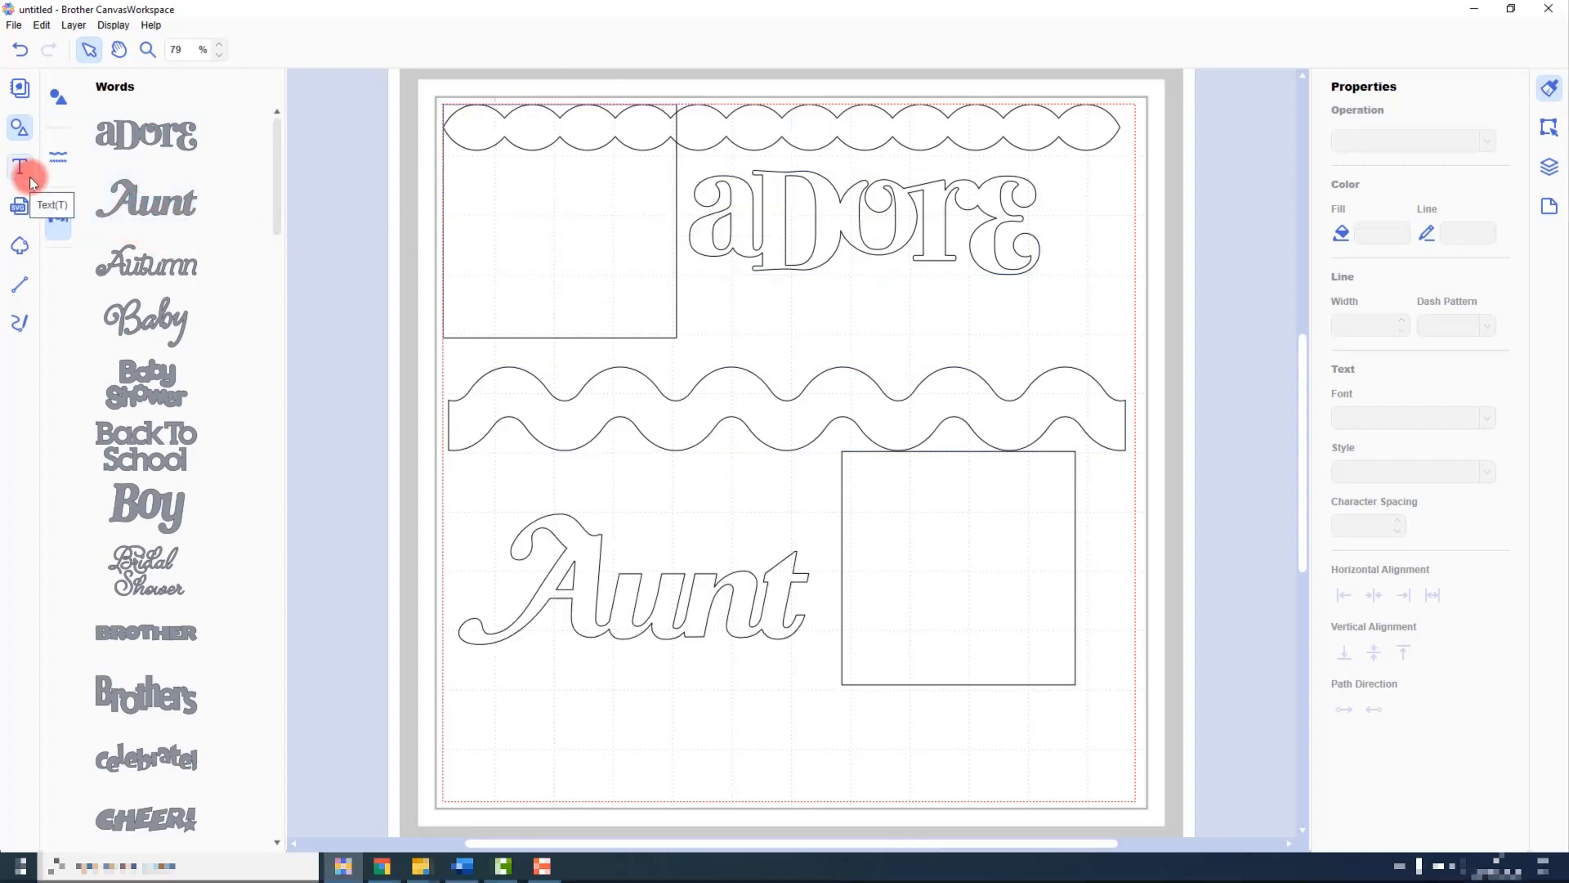